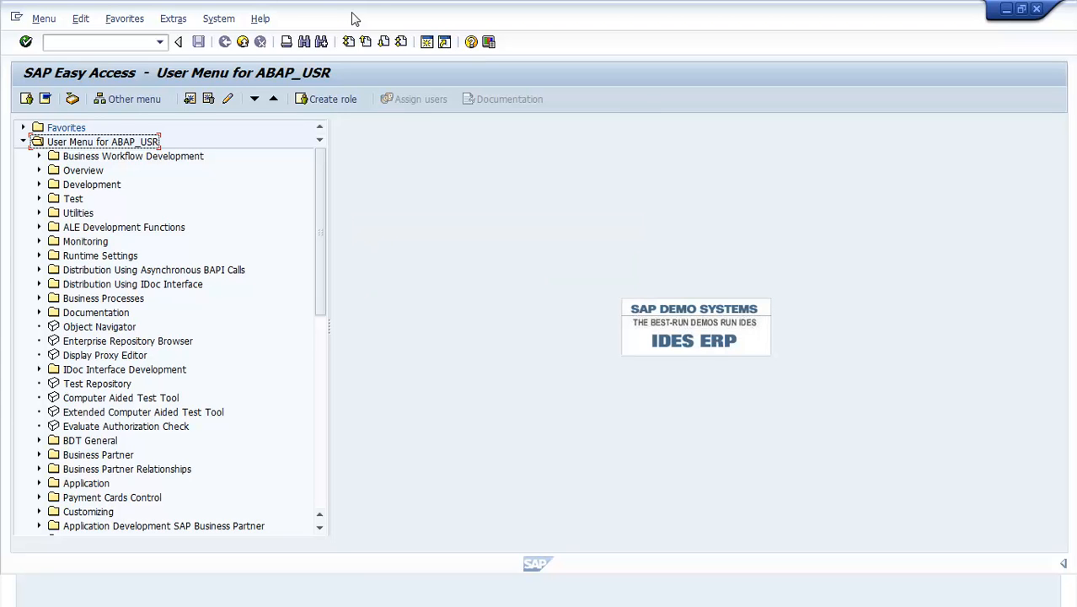
{"action": "mouse_move", "coordinate": [354, 12]}
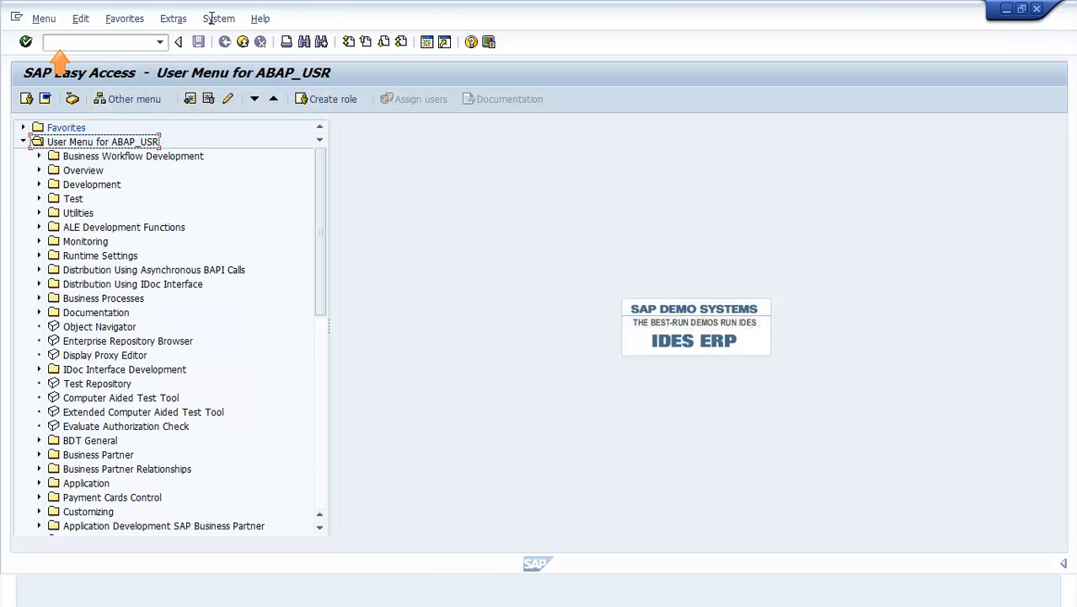
- Go to the ABAP Dictionary with transaction SE11
{"action": "type", "text": "SE11"}
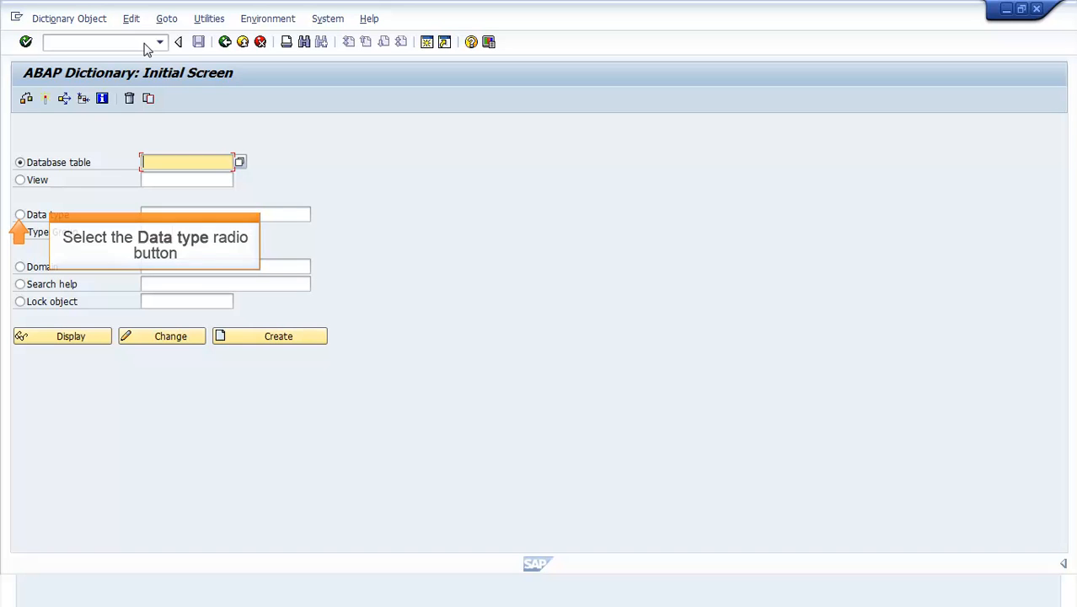
- Start creating data type ZDEMO_DAELE from the Data type option
{"action": "left_click", "coordinate": [21, 214]}
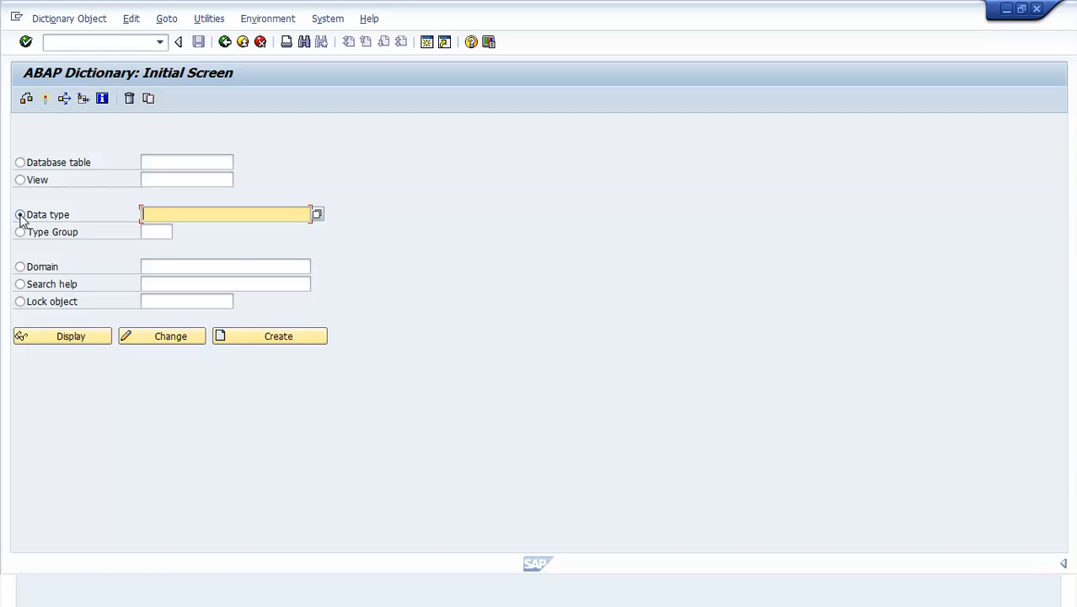
{"action": "mouse_move", "coordinate": [224, 215]}
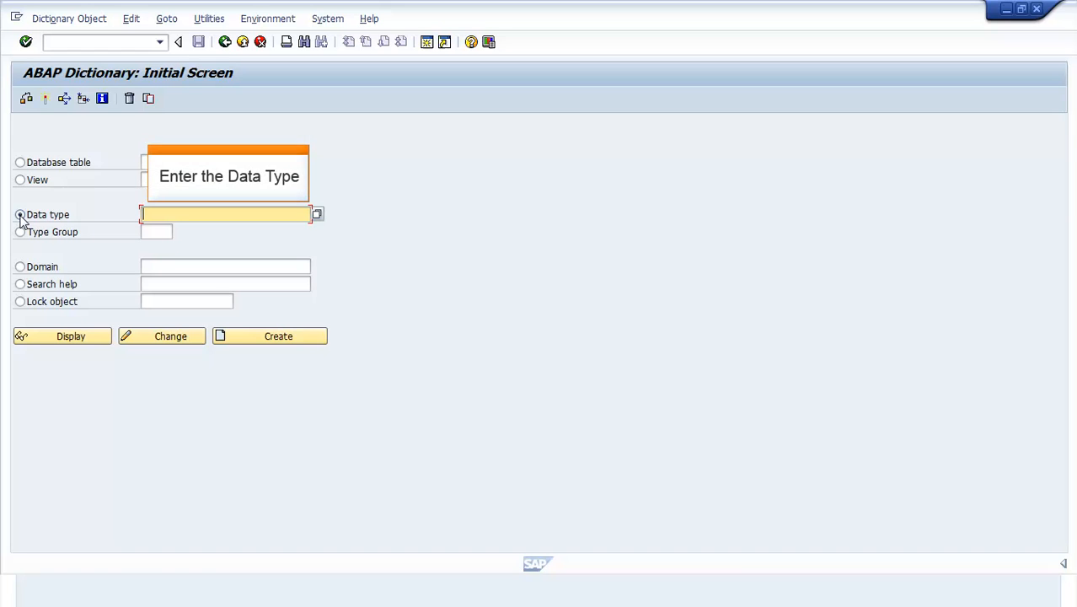
{"action": "type", "text": "ZDEMO_DAELE"}
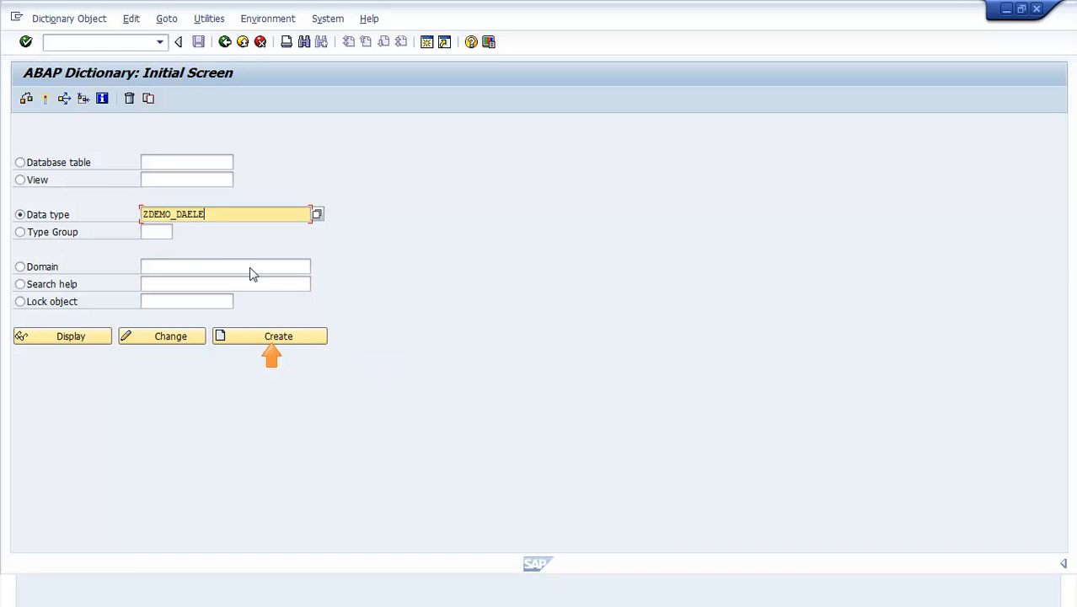
{"action": "left_click", "coordinate": [278, 335]}
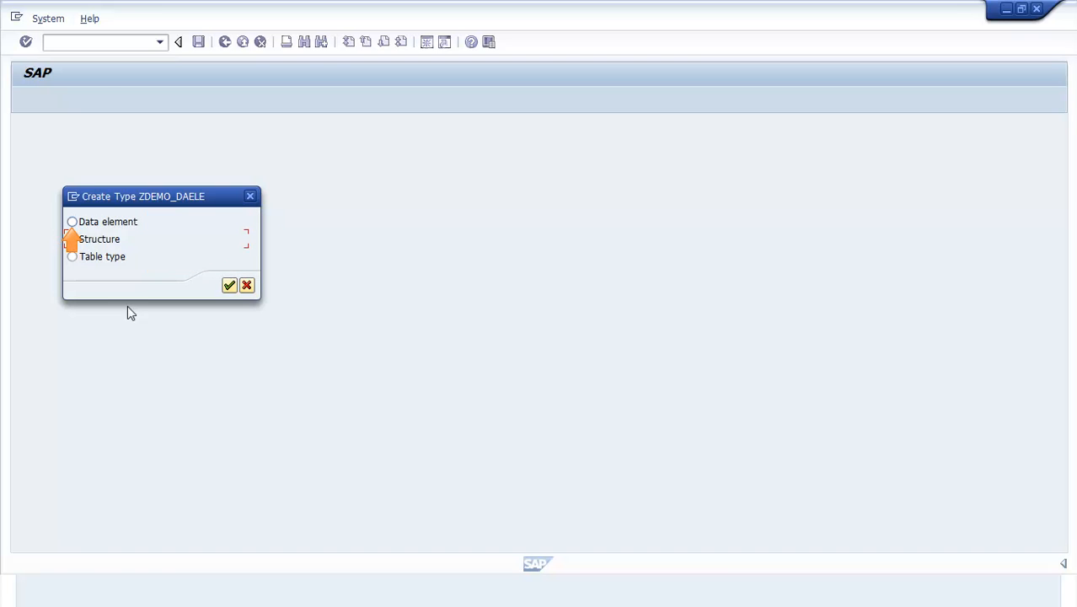
- Choose Data element as the type for ZDEMO_DAELE and confirm
{"action": "left_click", "coordinate": [72, 222]}
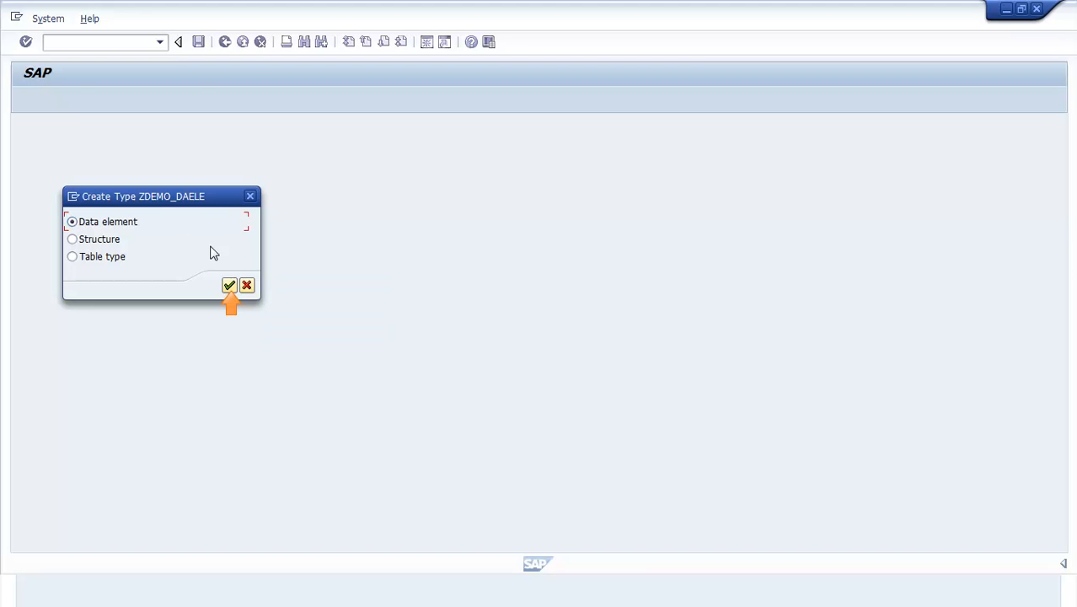
{"action": "left_click", "coordinate": [229, 285]}
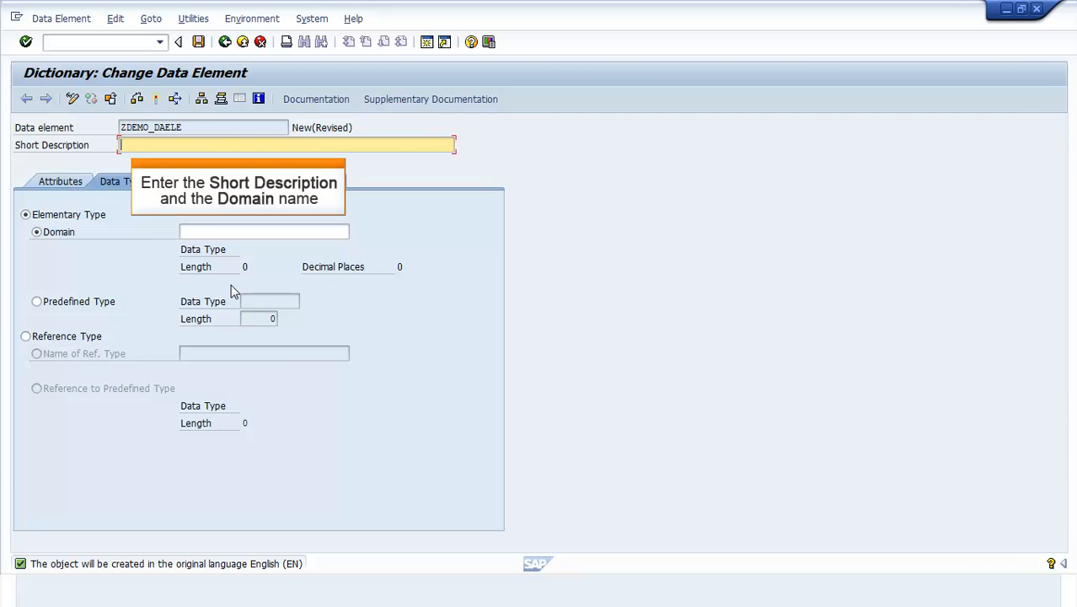
- Enter short description 'Demo Data Element' and domain ZDEMO_DOMAIN
{"action": "type", "text": "Demo D"}
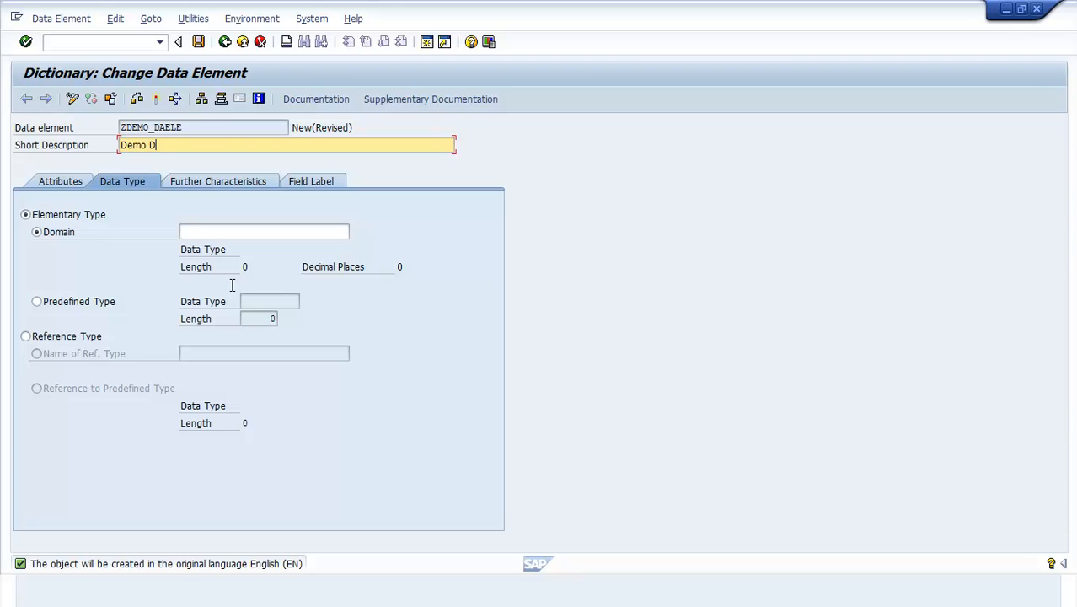
{"action": "type", "text": "ata Element"}
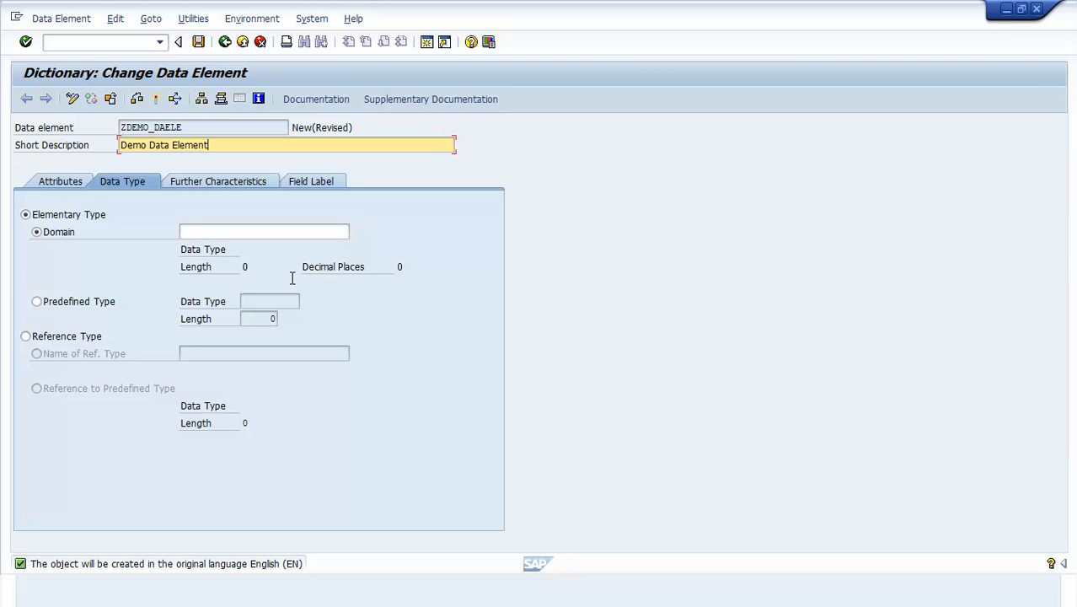
{"action": "type", "text": "ZDE"}
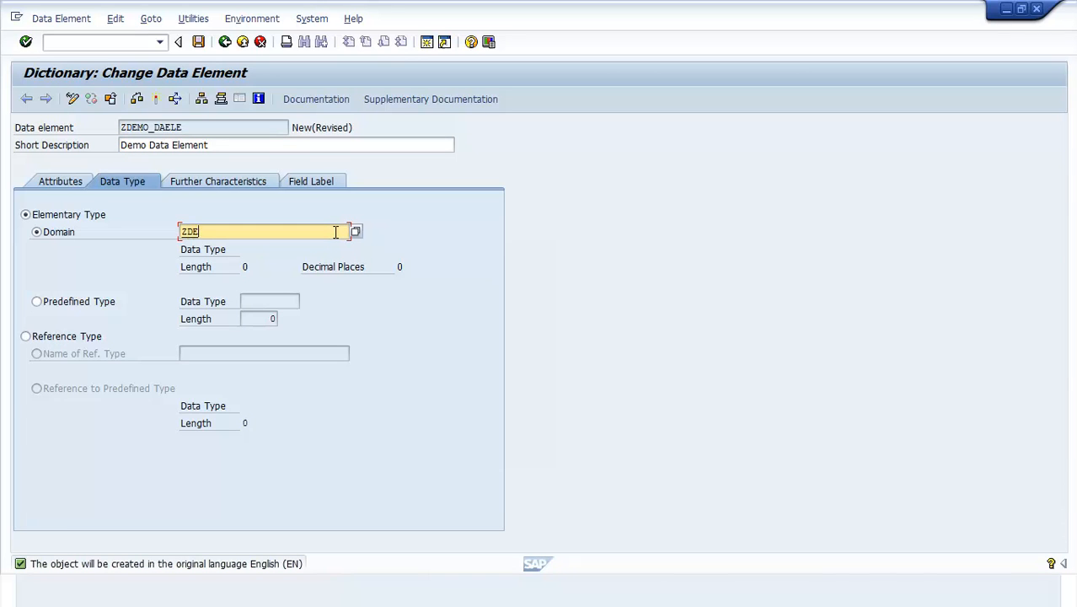
{"action": "type", "text": "ZDEMO_DOMAIN"}
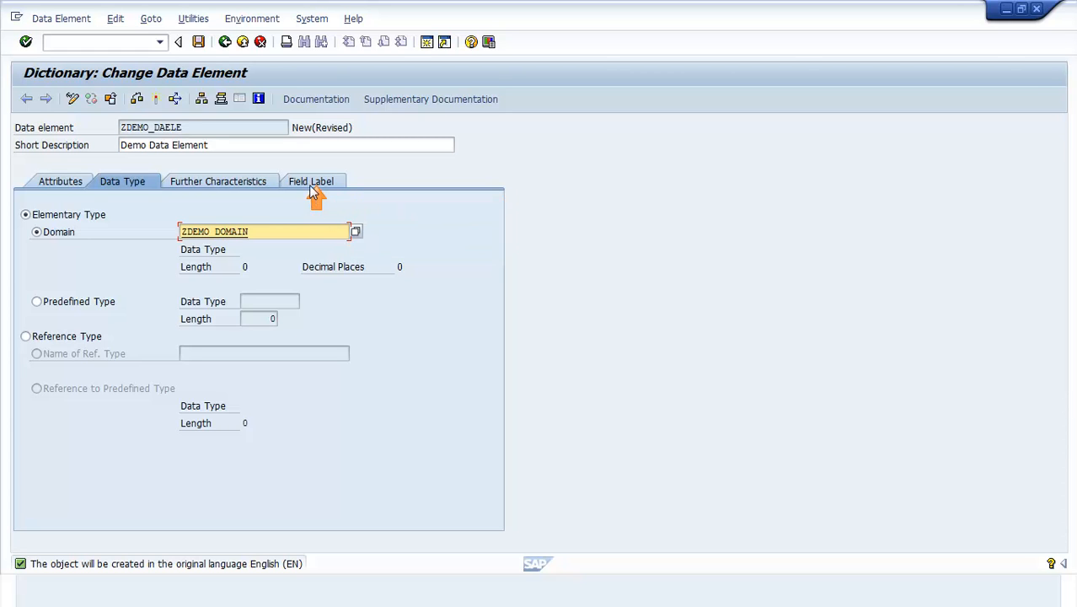
- Fill field labels: short 'Demo DE', medium, long and heading 'Demo Data Element'
{"action": "left_click", "coordinate": [311, 180]}
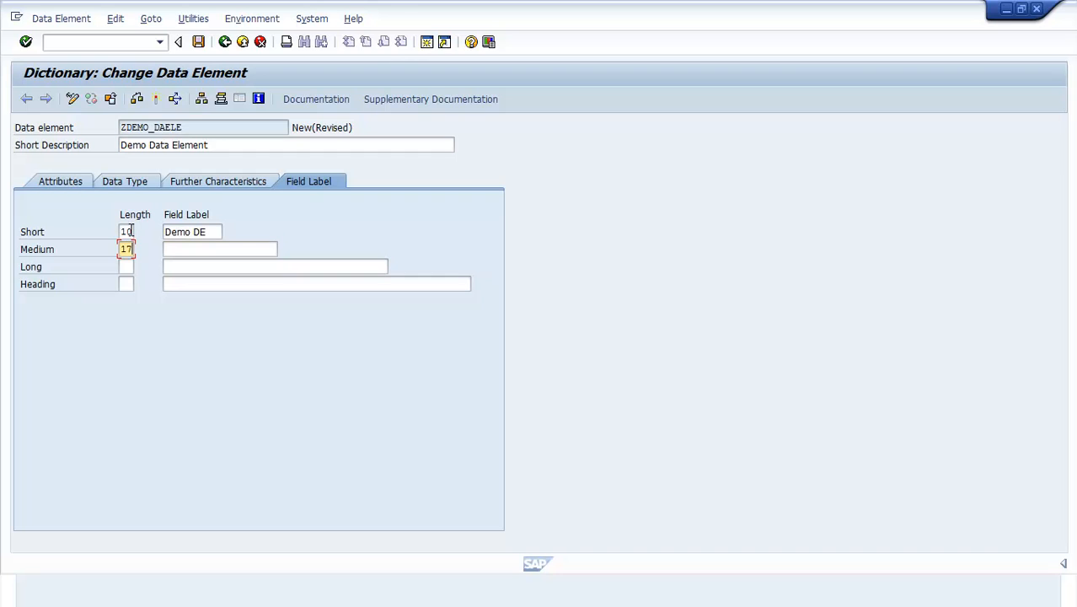
{"action": "type", "text": "Demo Data Element"}
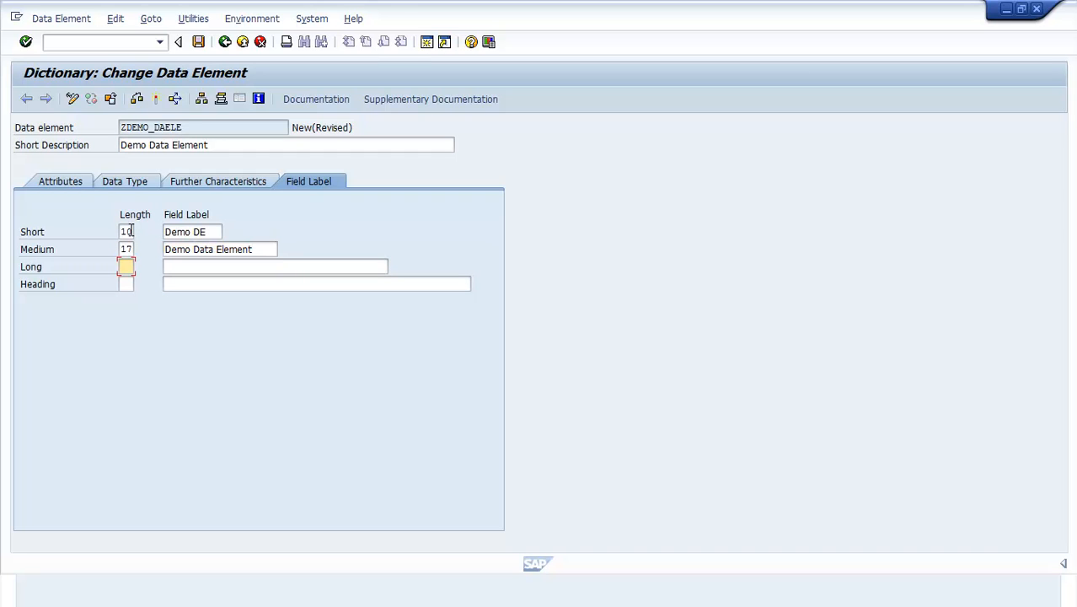
{"action": "type", "text": "Demo Data Element"}
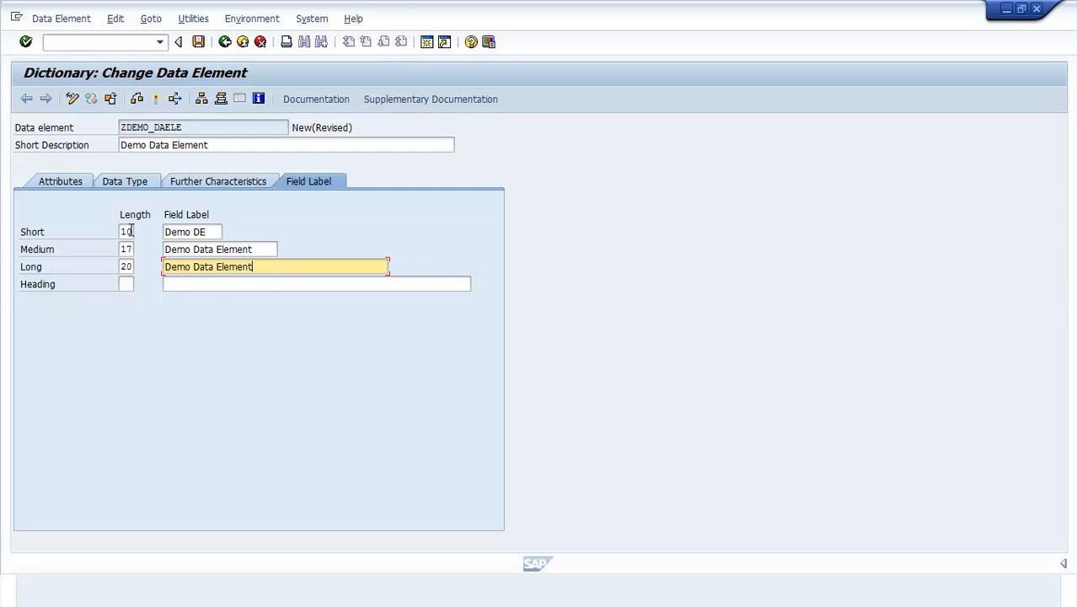
{"action": "left_click", "coordinate": [316, 284]}
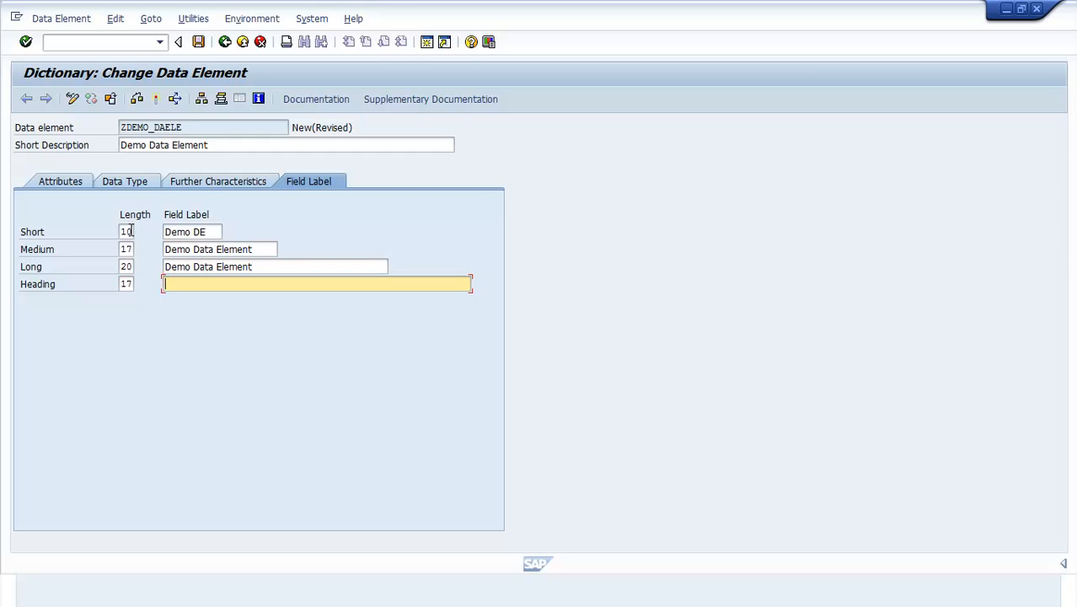
{"action": "type", "text": "Demo Data Element"}
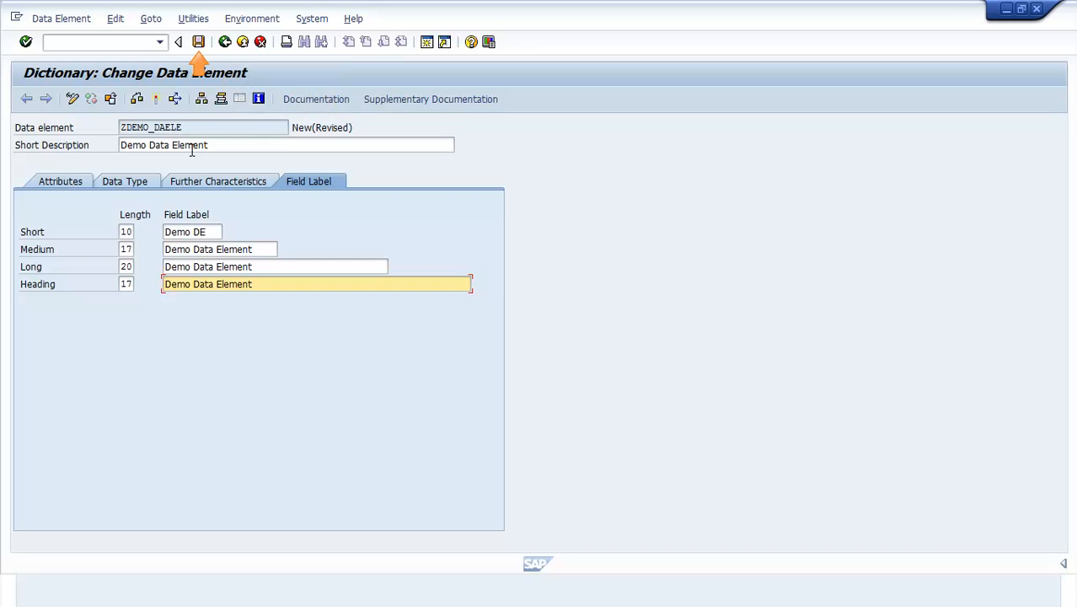
- Save and activate ZDEMO_DAELE, then review its CHAR length 1 data type
{"action": "left_click", "coordinate": [199, 42]}
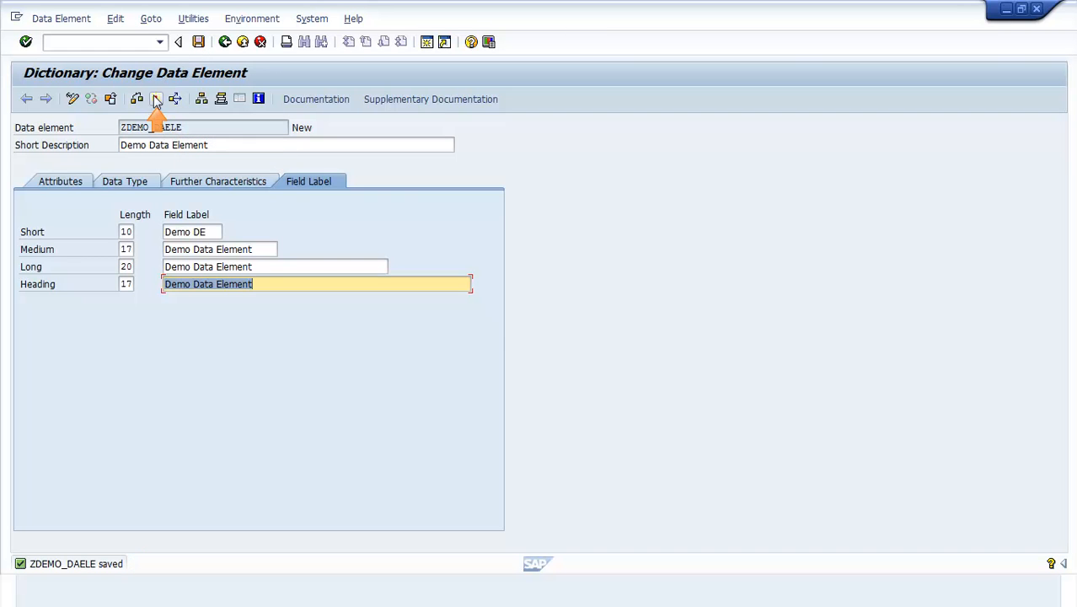
{"action": "left_click", "coordinate": [156, 98]}
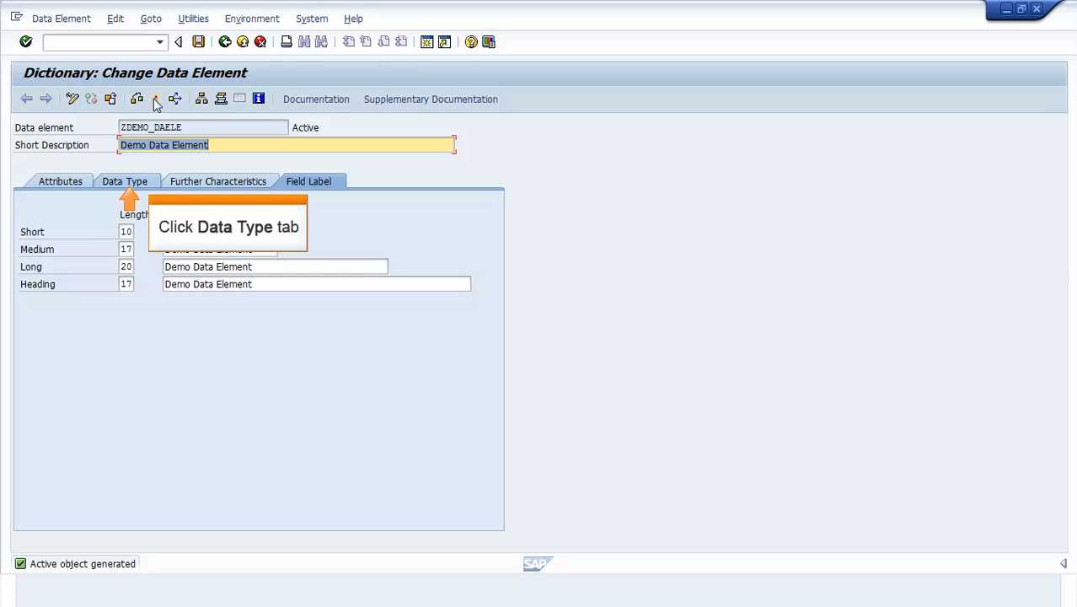
{"action": "left_click", "coordinate": [122, 182]}
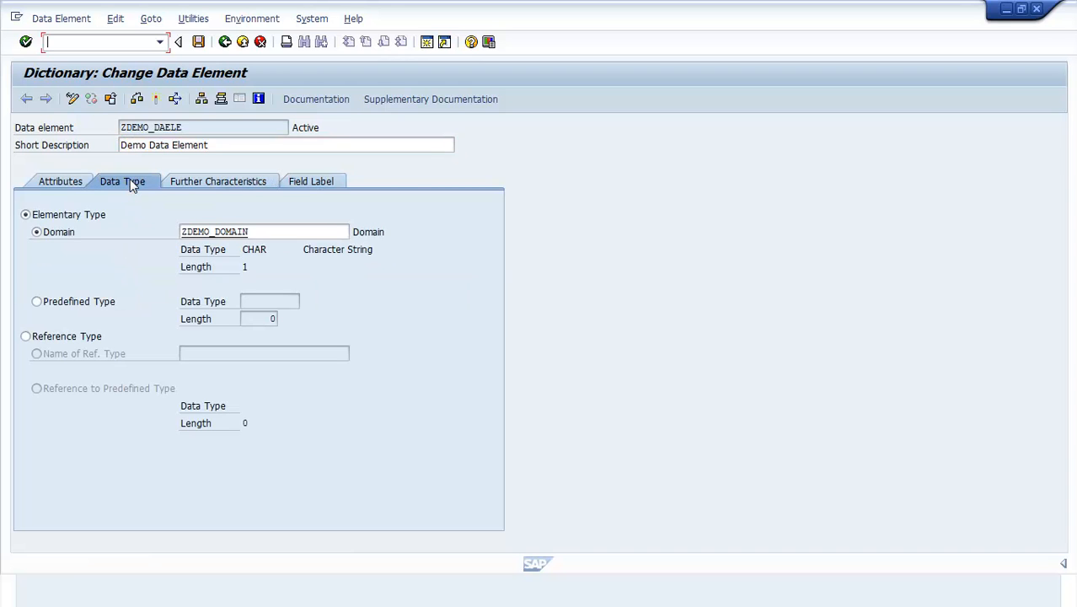